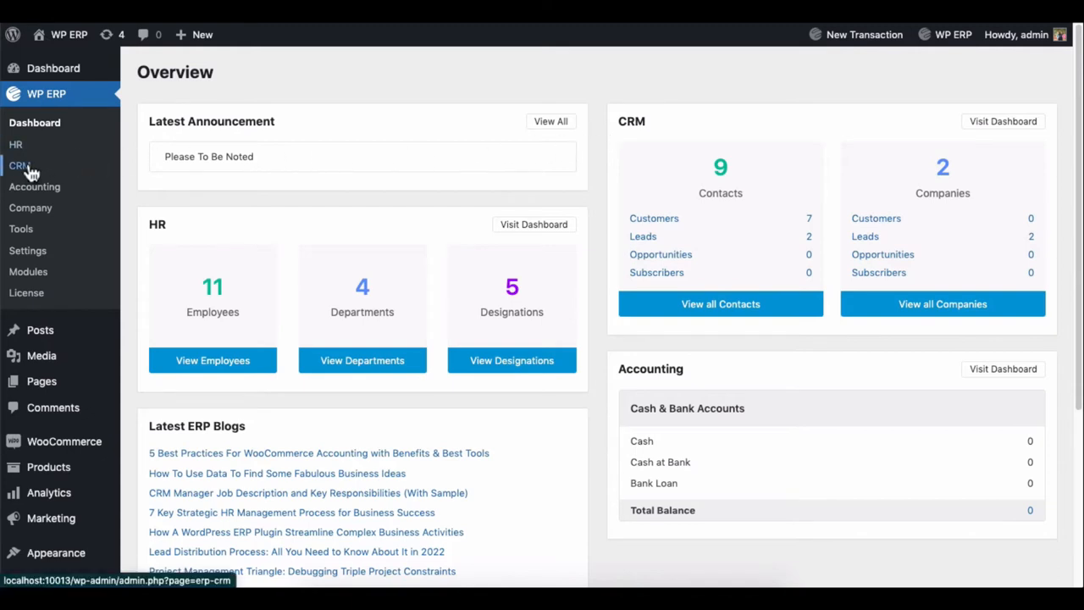
Go to the CRM dashboard and show the full list of all nine contacts
click(19, 166)
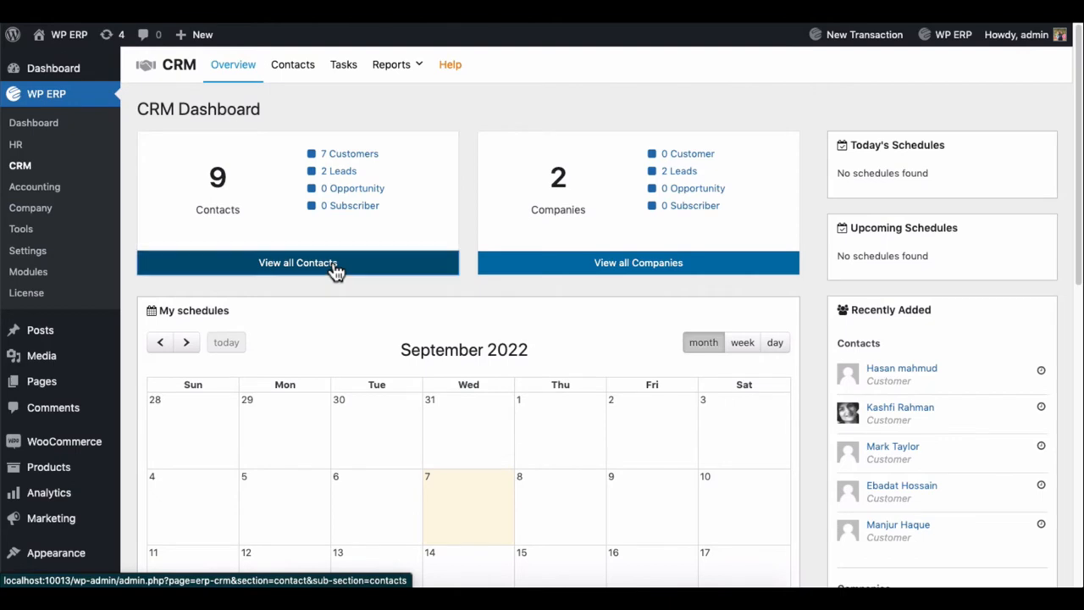
click(298, 261)
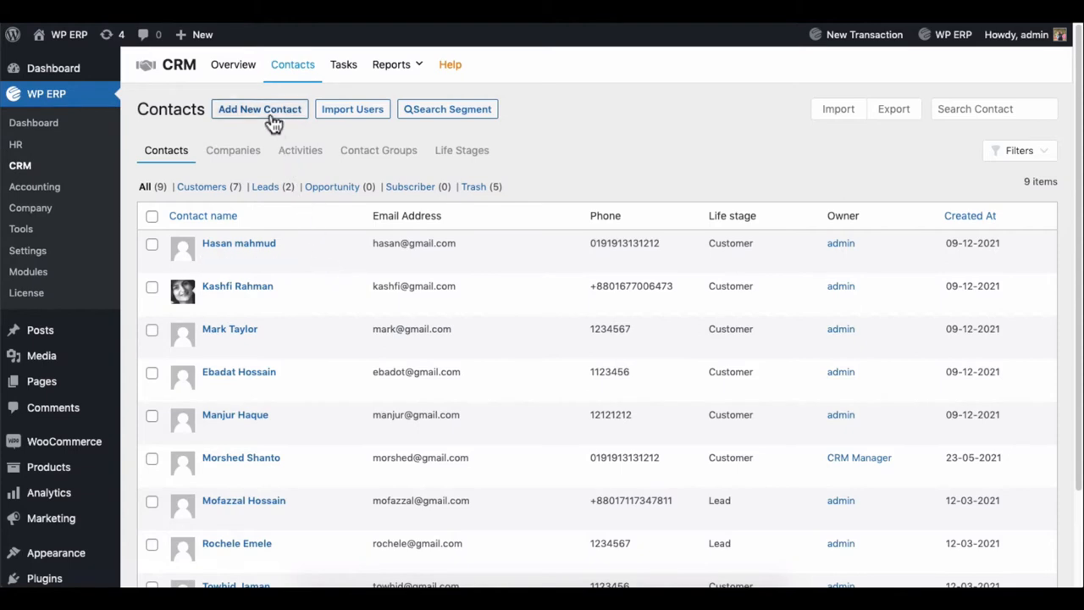
click(259, 108)
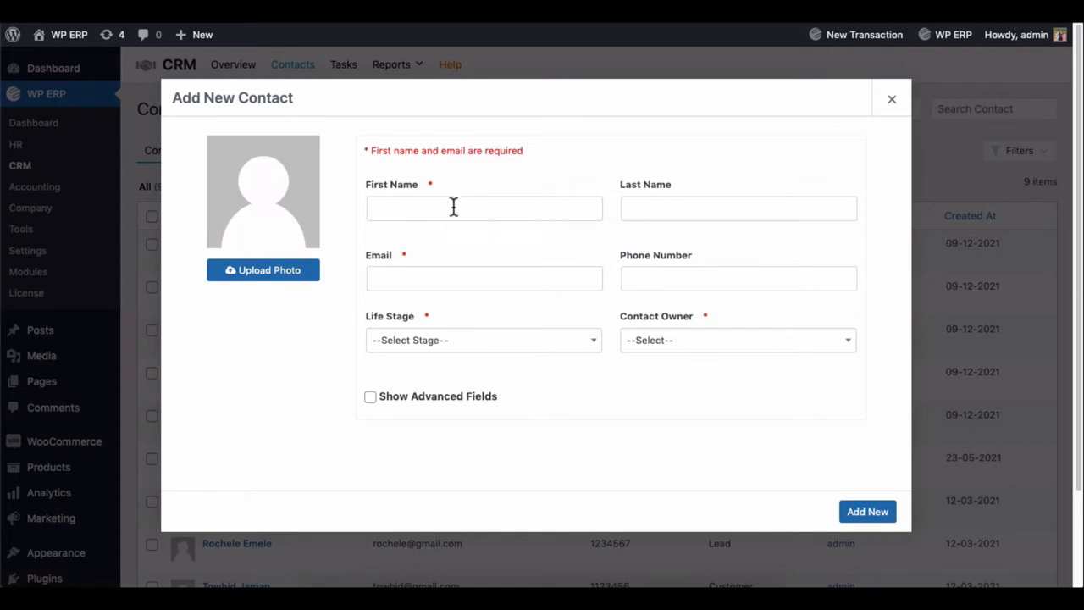
text(Michale)
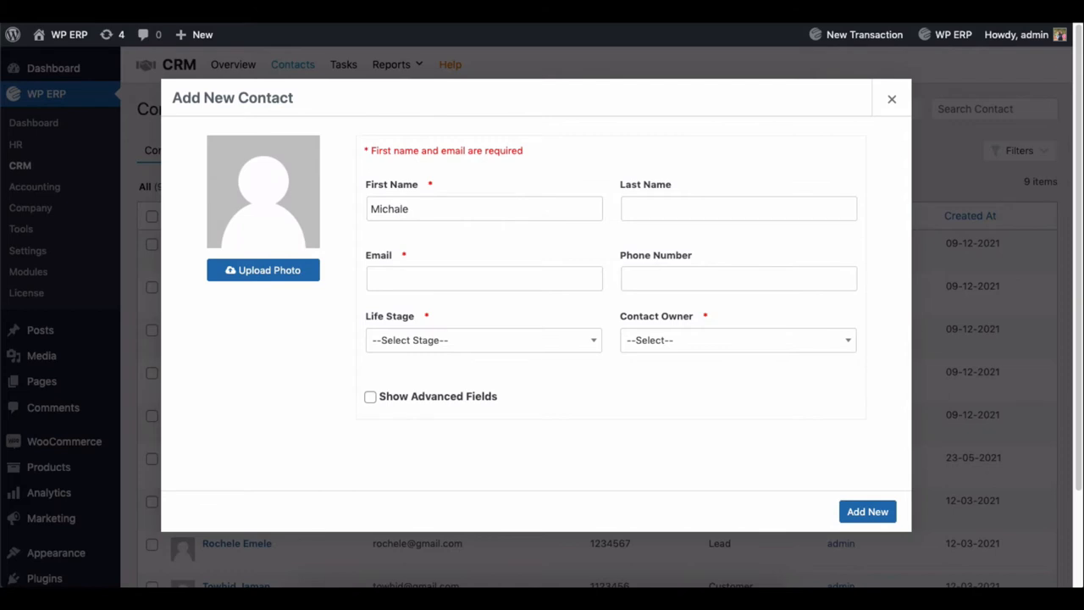
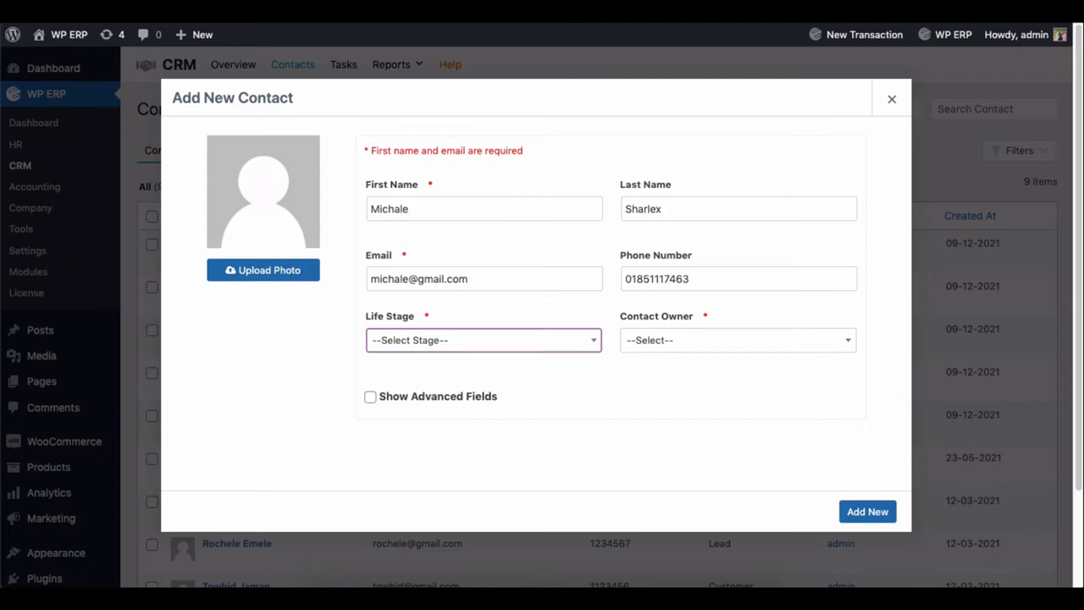
Set the contact's life stage to Customer and the administrator as owner
click(483, 338)
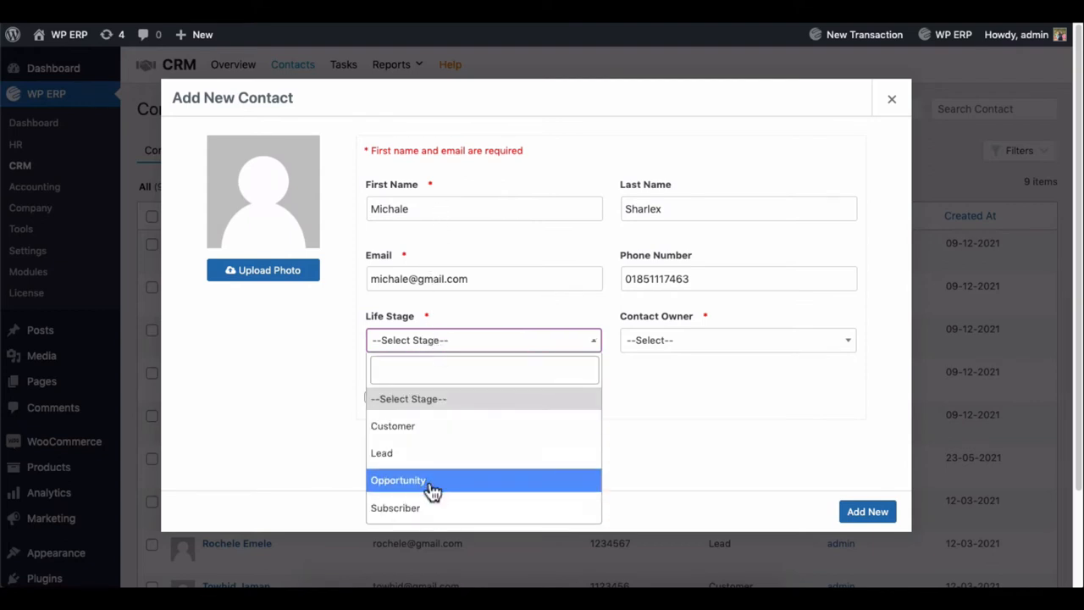
click(392, 425)
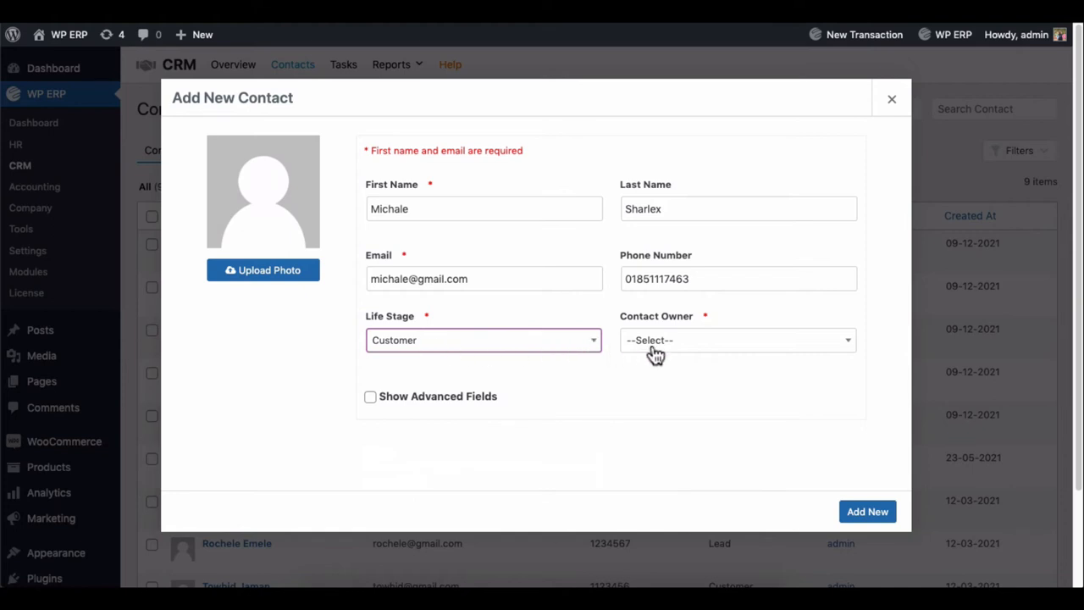
click(737, 338)
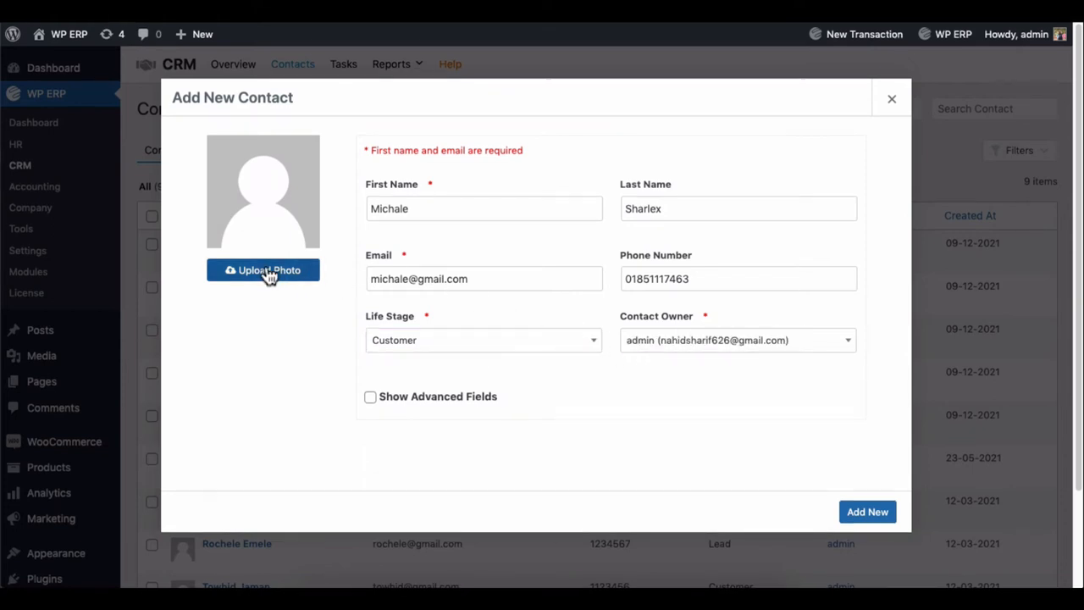
click(263, 269)
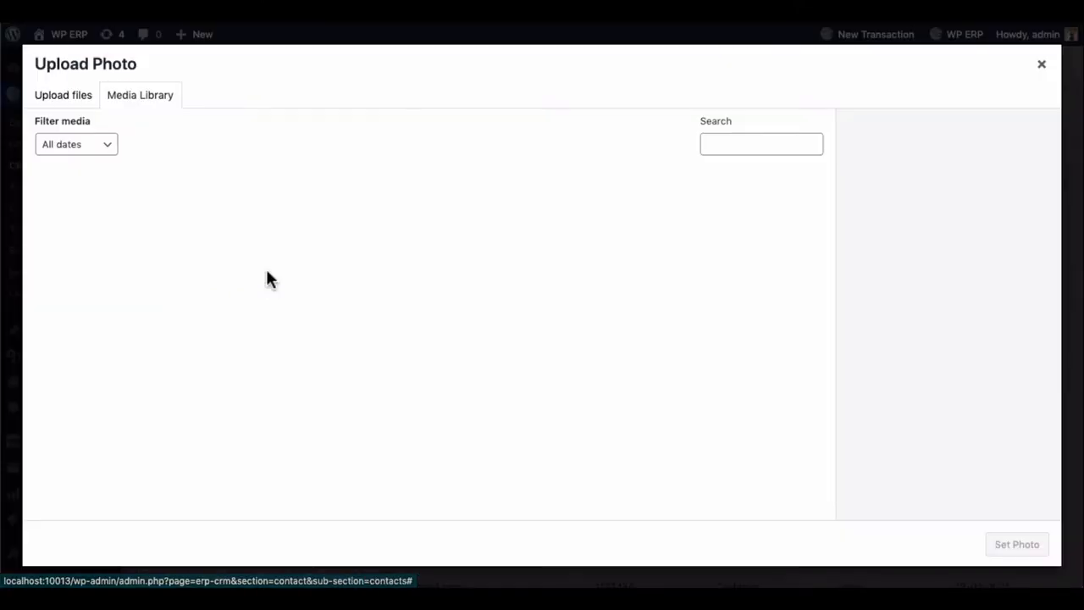
click(63, 95)
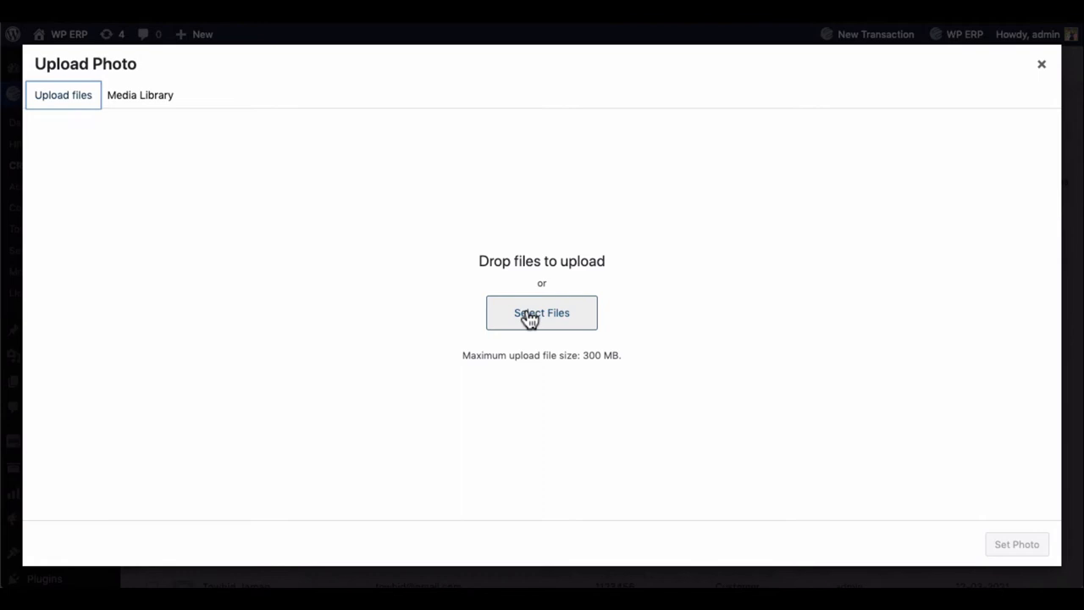
click(139, 95)
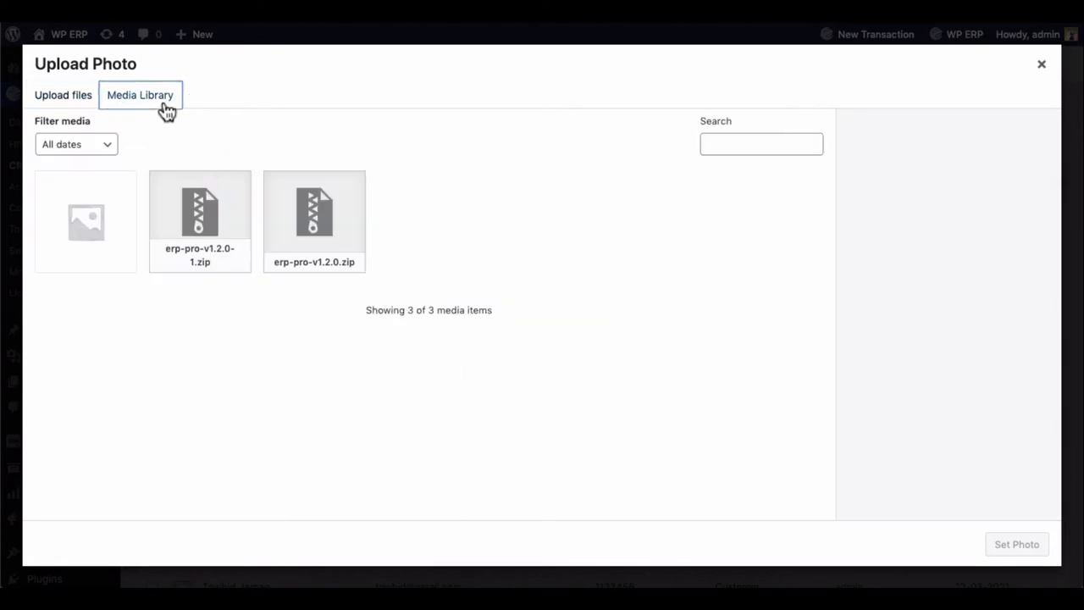
mouse_move(982, 83)
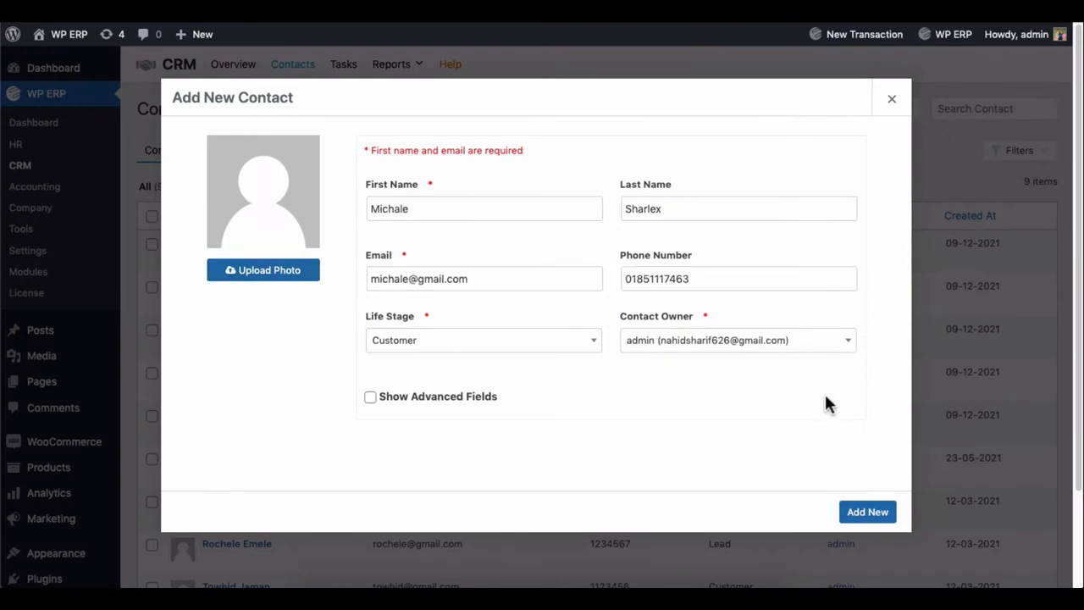
mouse_move(370, 400)
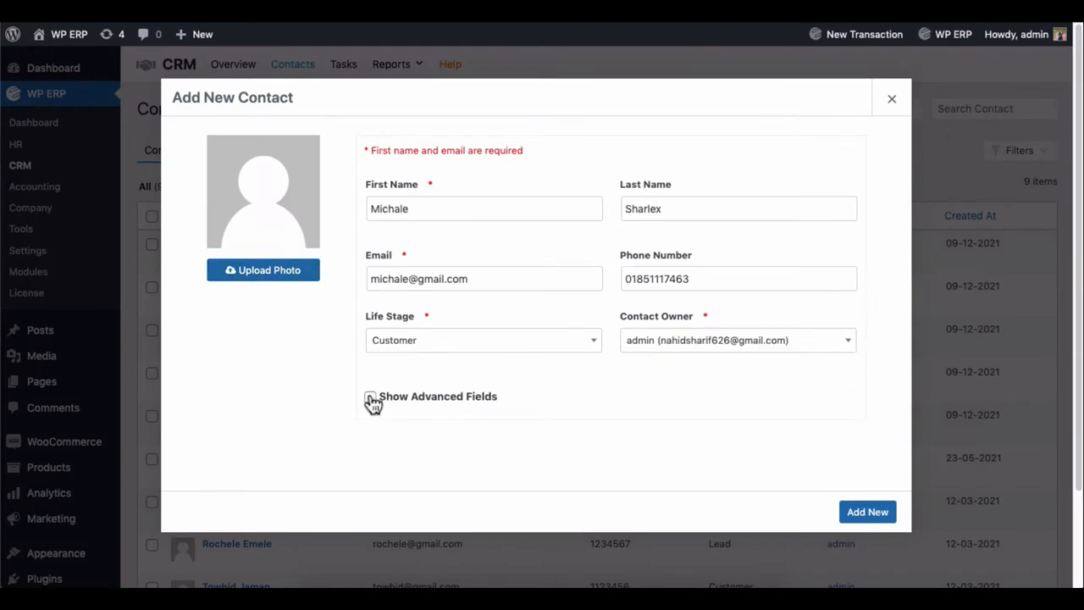
click(364, 397)
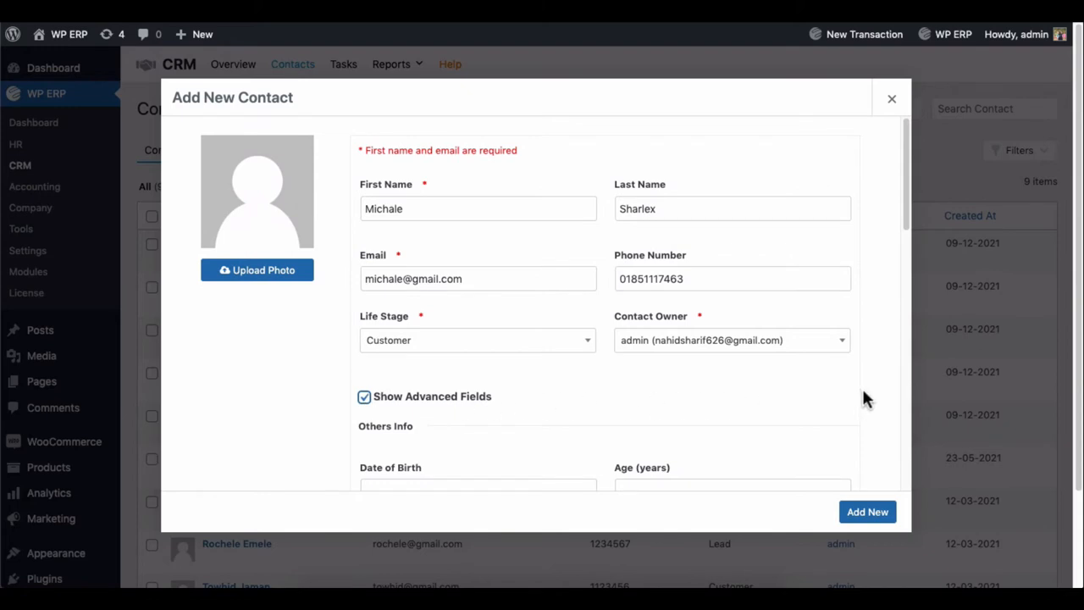
scroll(down, 3)
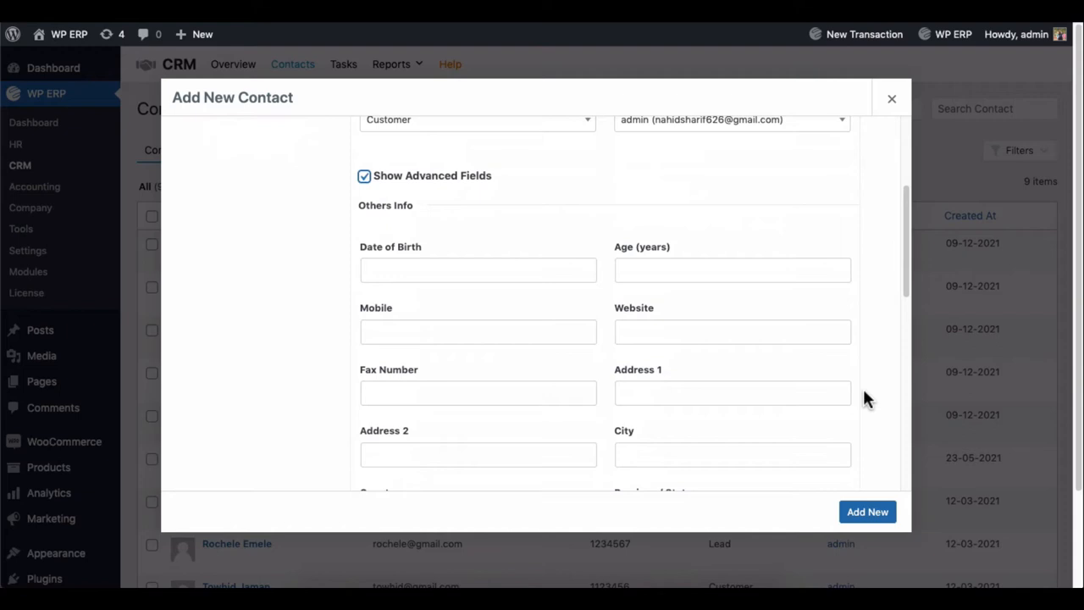
scroll(down, 3)
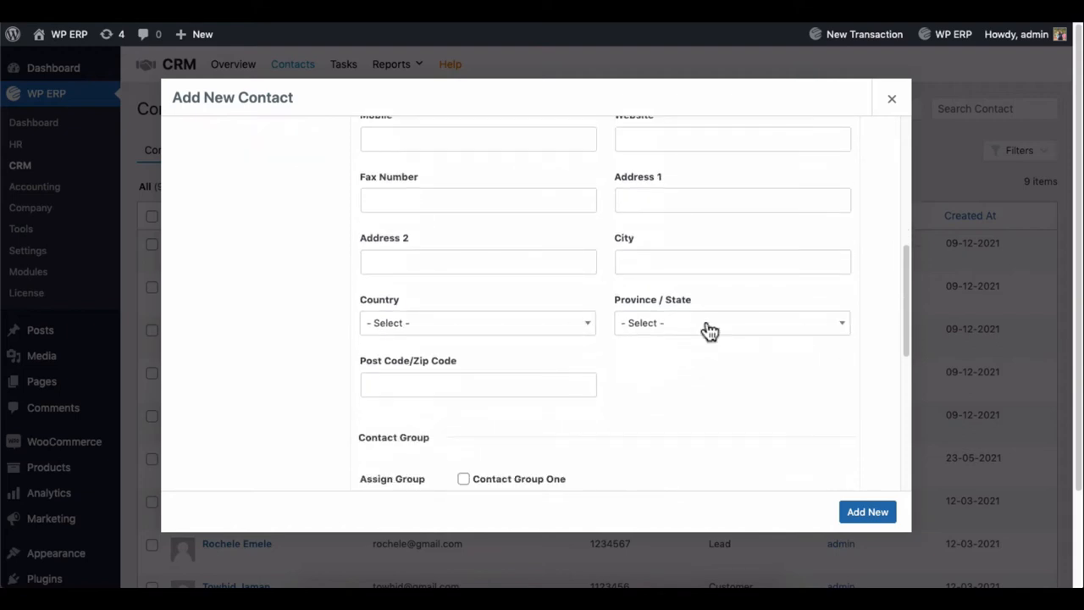
scroll(down, 3)
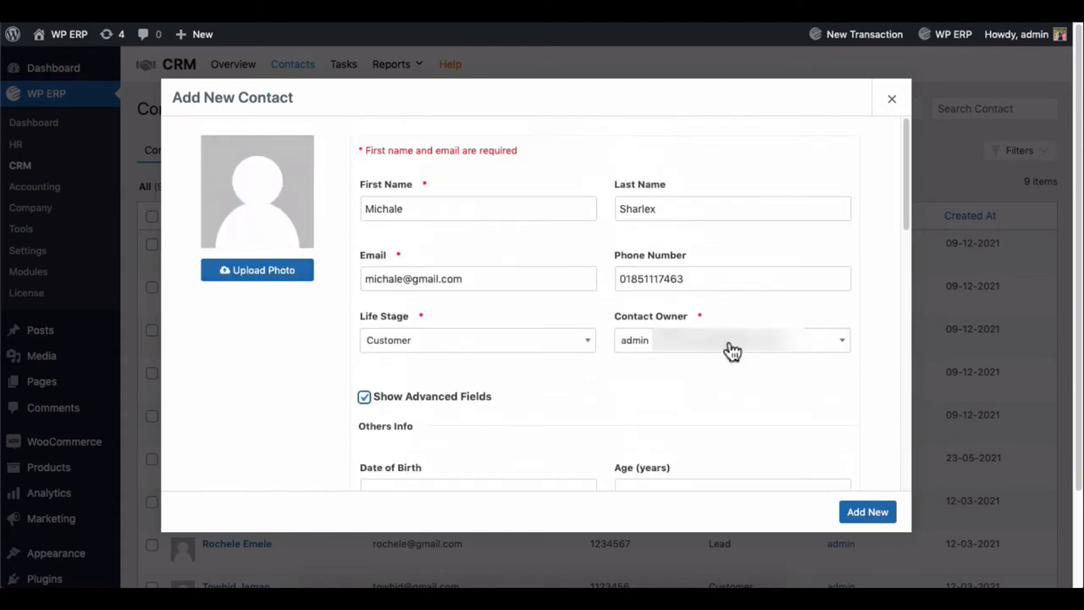
click(362, 396)
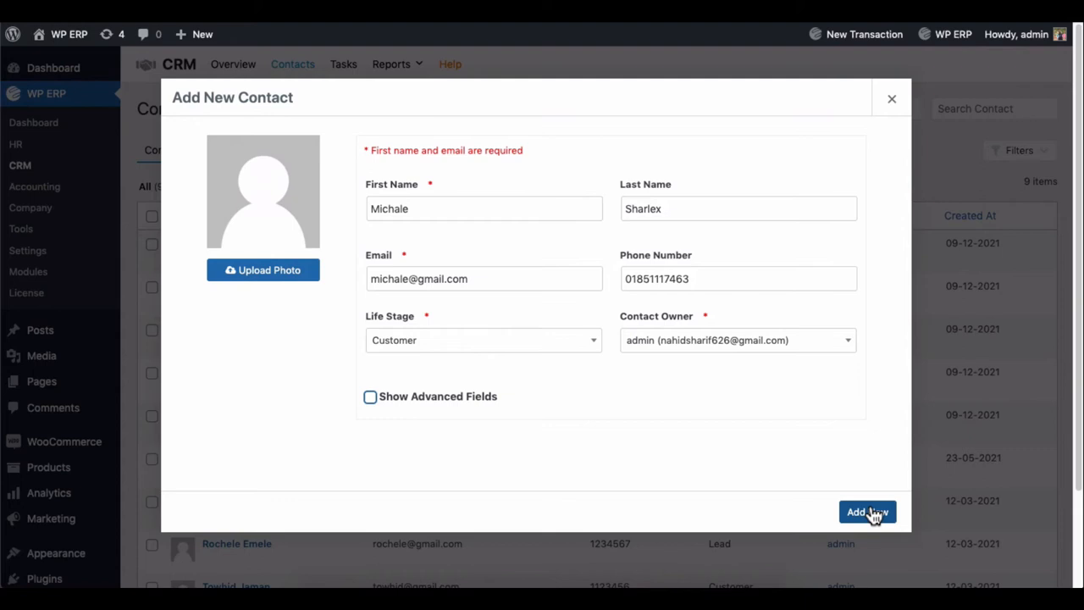
click(867, 511)
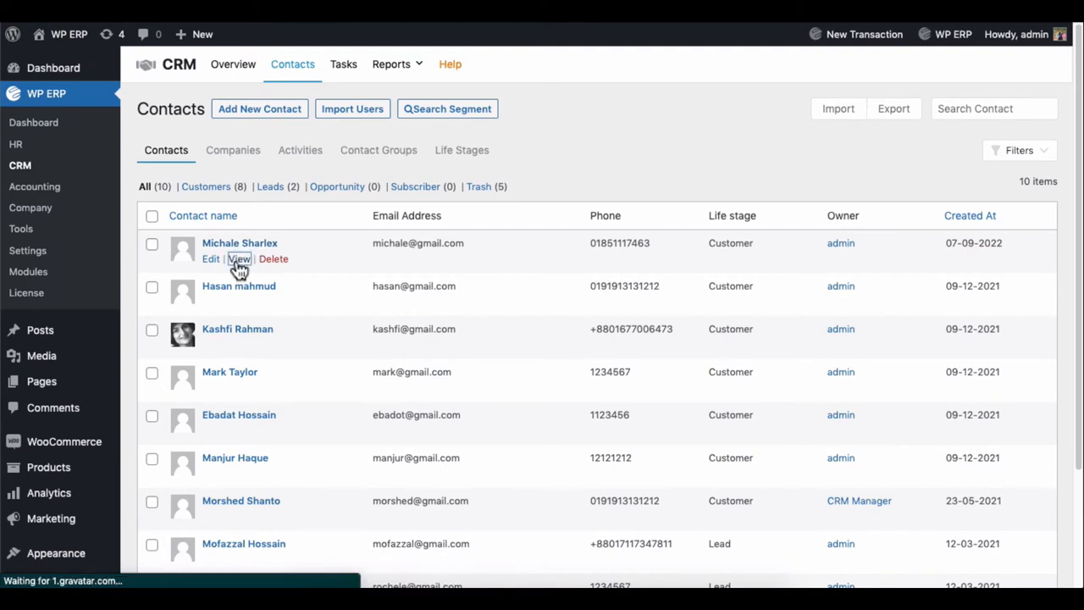
click(241, 258)
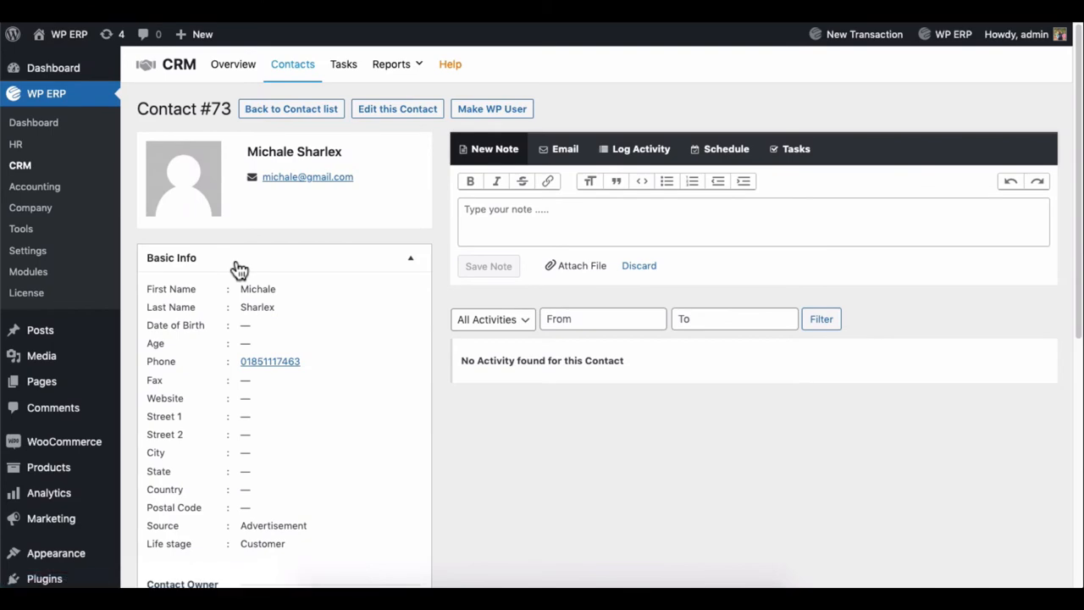
mouse_move(660, 115)
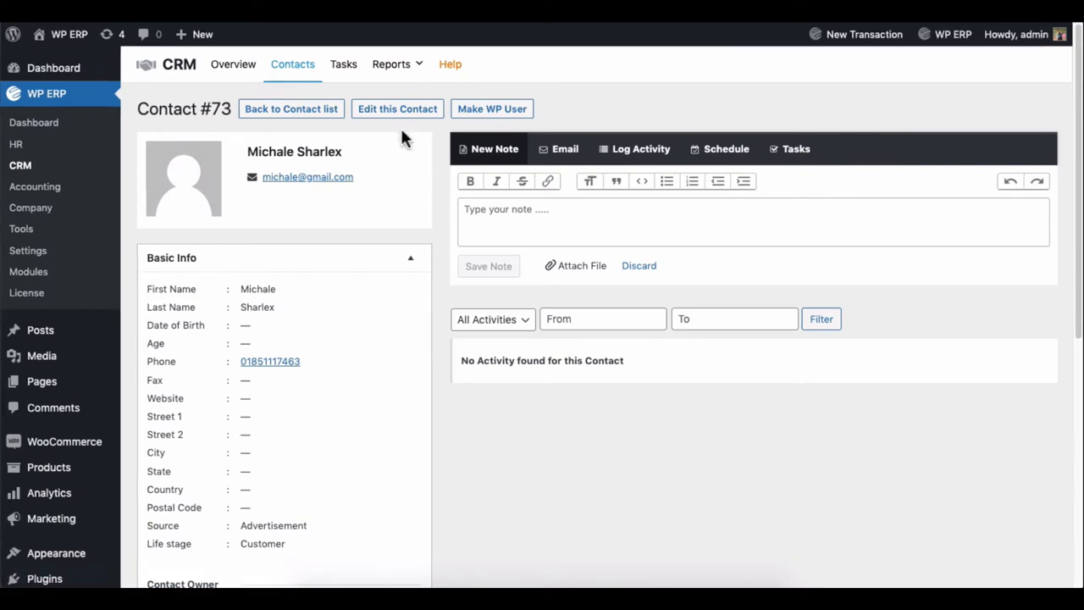
click(396, 109)
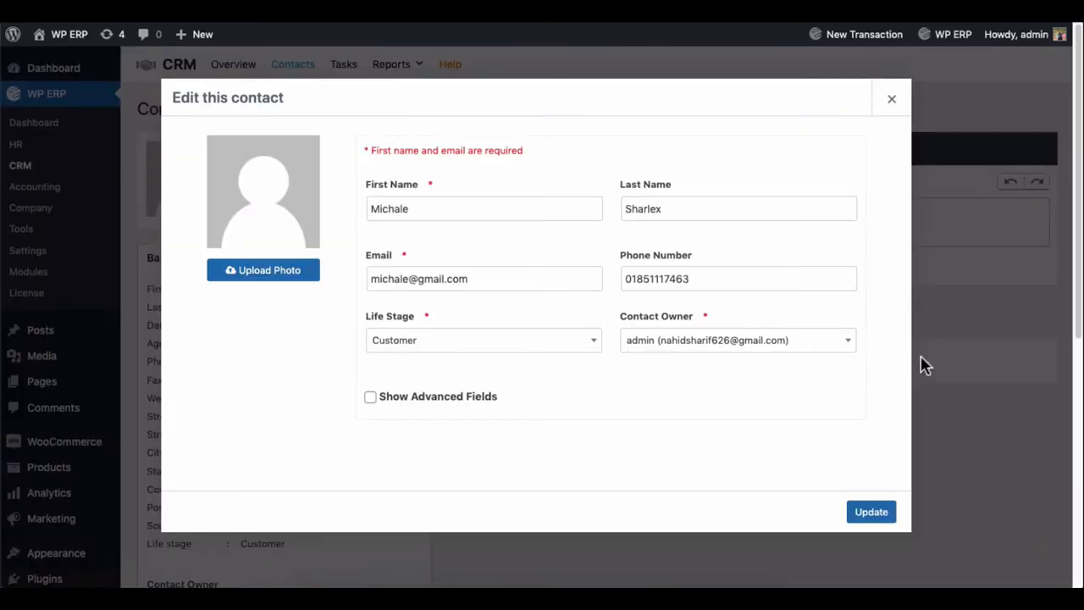
click(890, 98)
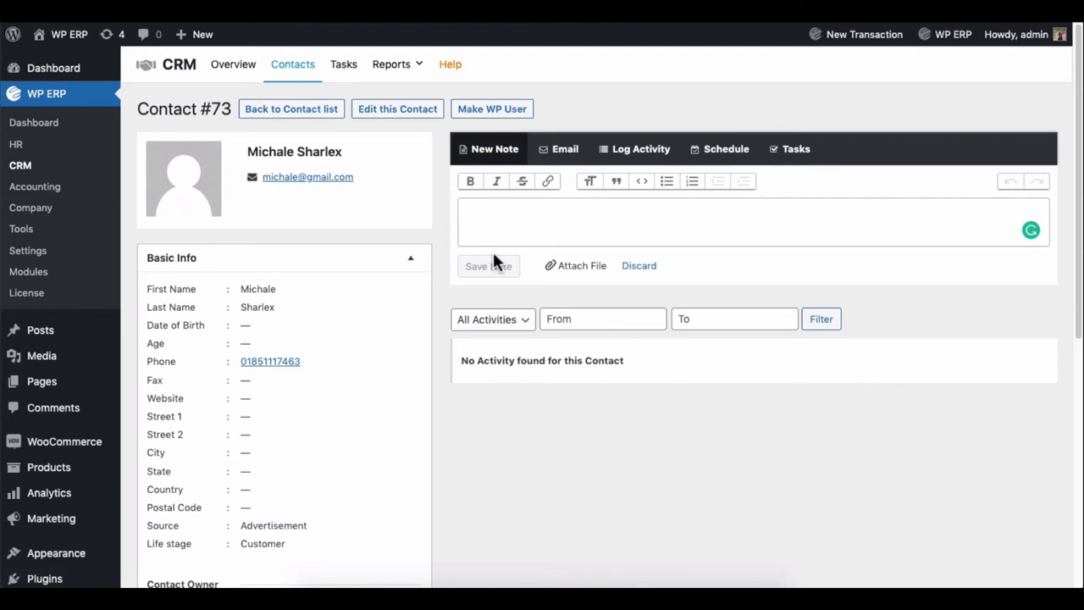
mouse_move(566, 149)
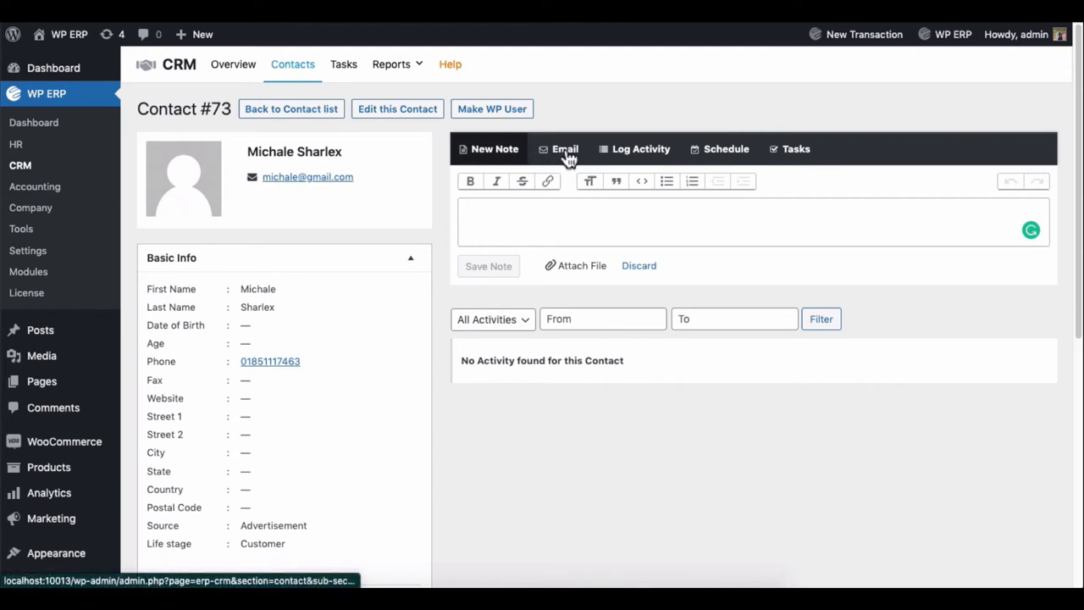
click(564, 149)
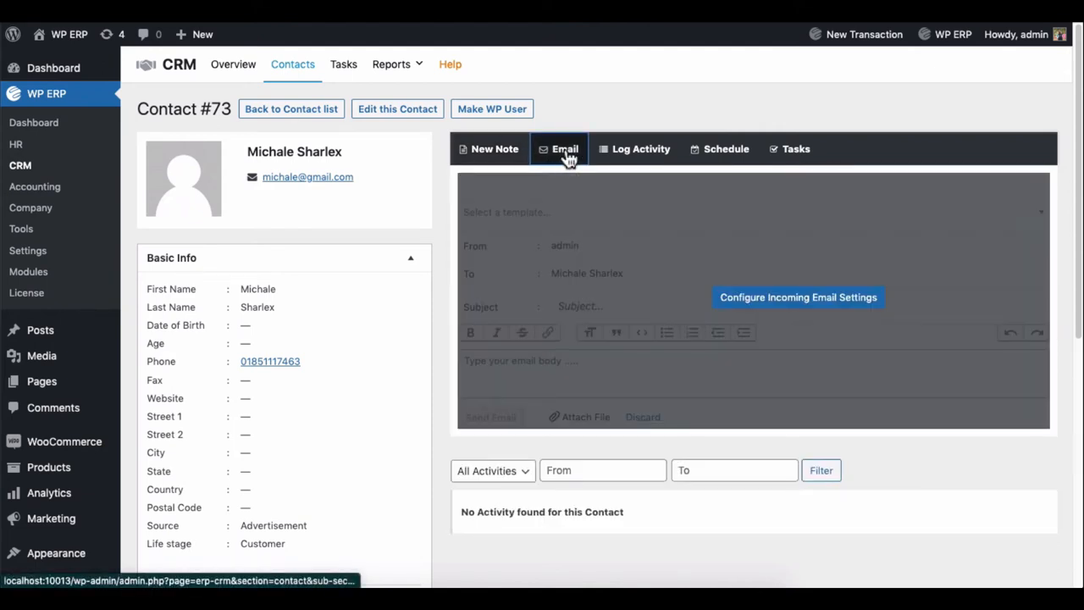
click(640, 149)
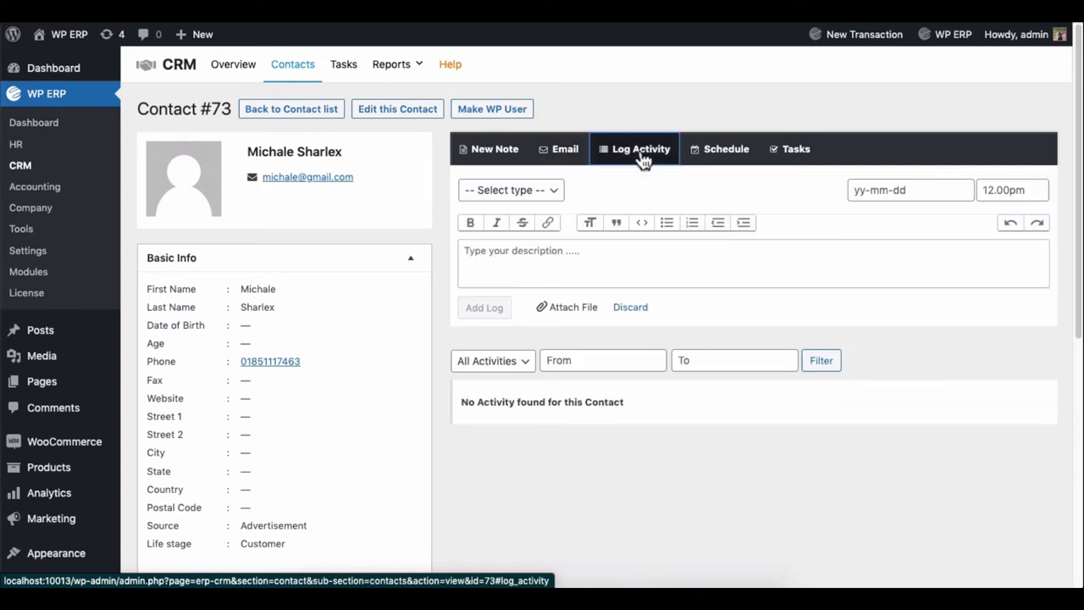
mouse_move(724, 161)
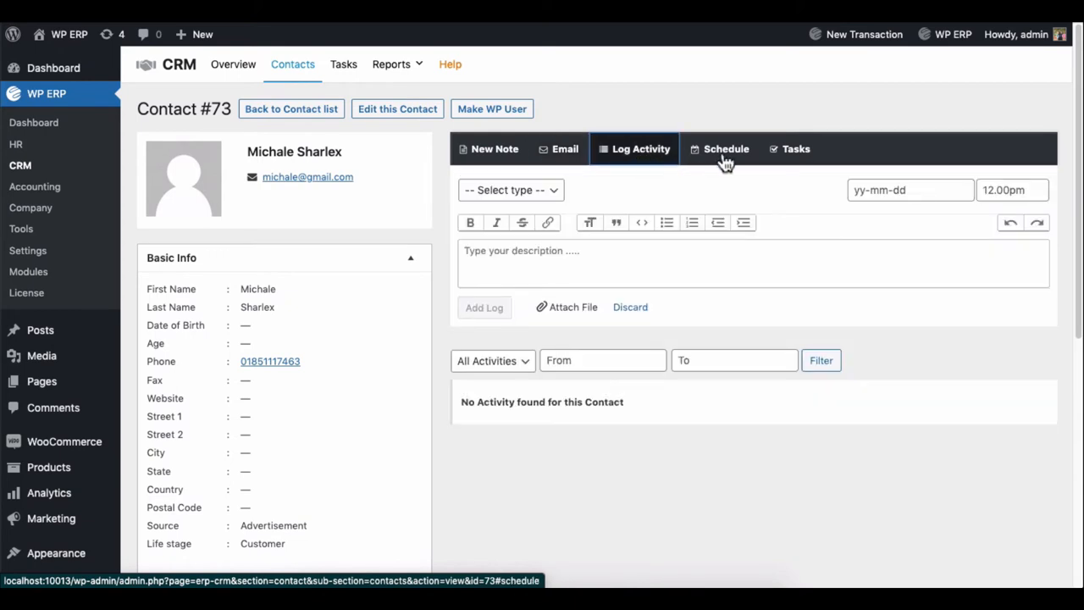
click(718, 149)
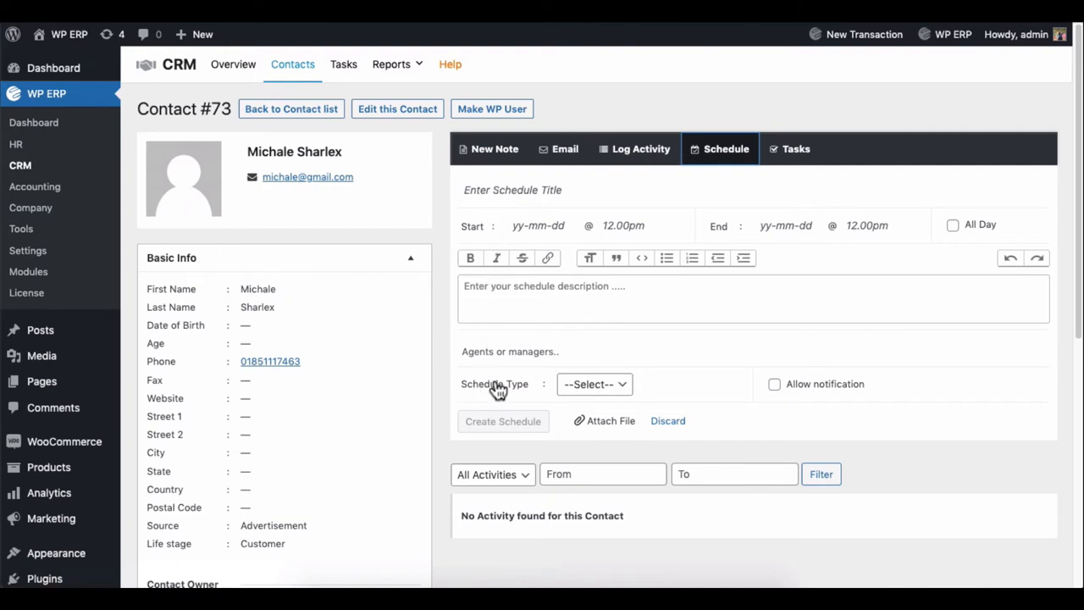
click(593, 383)
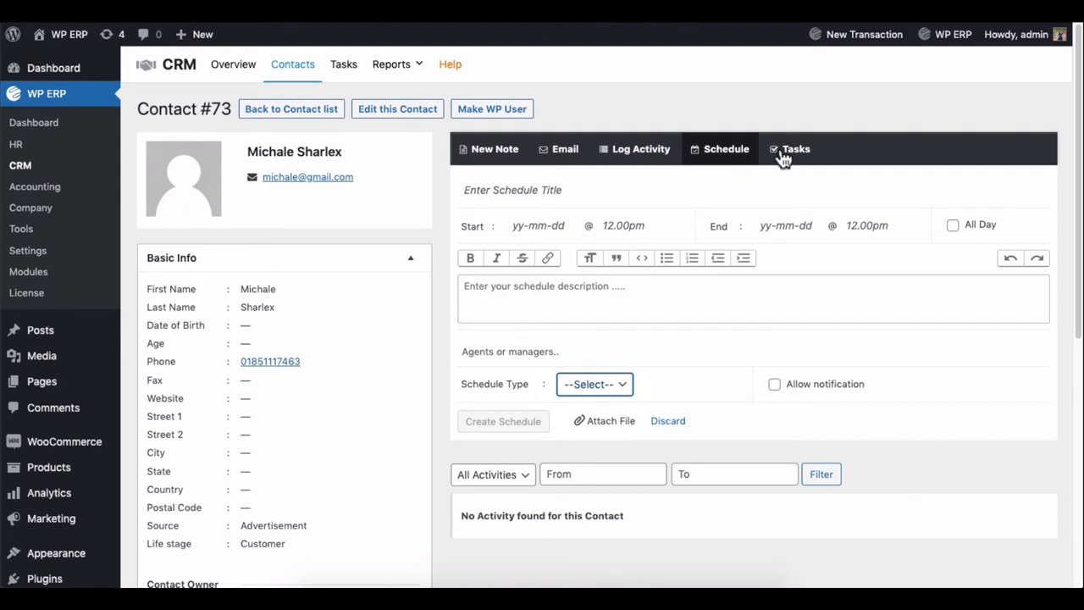
click(795, 149)
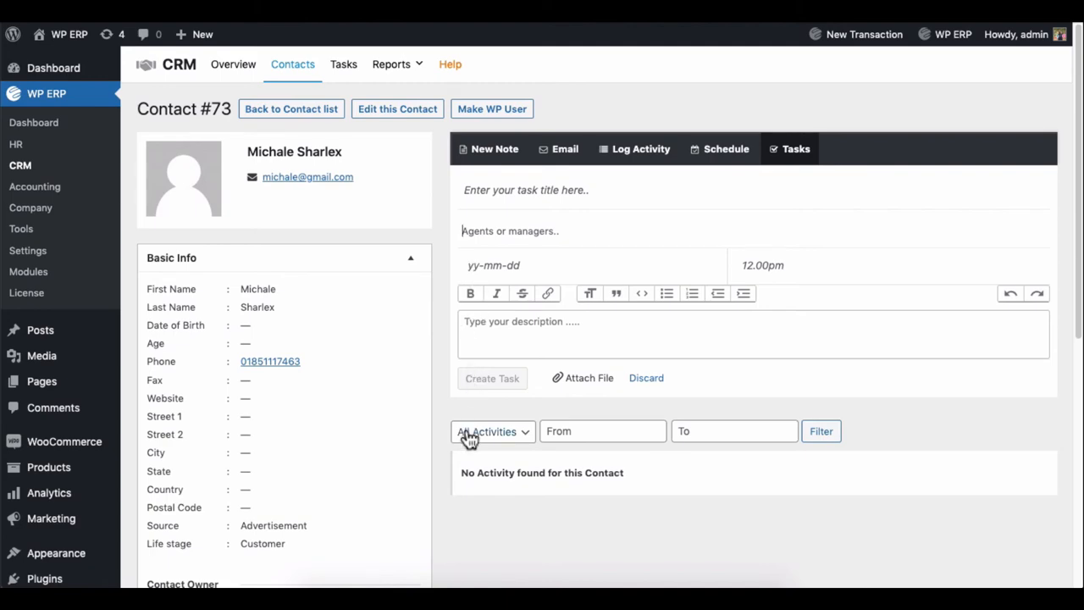
click(494, 149)
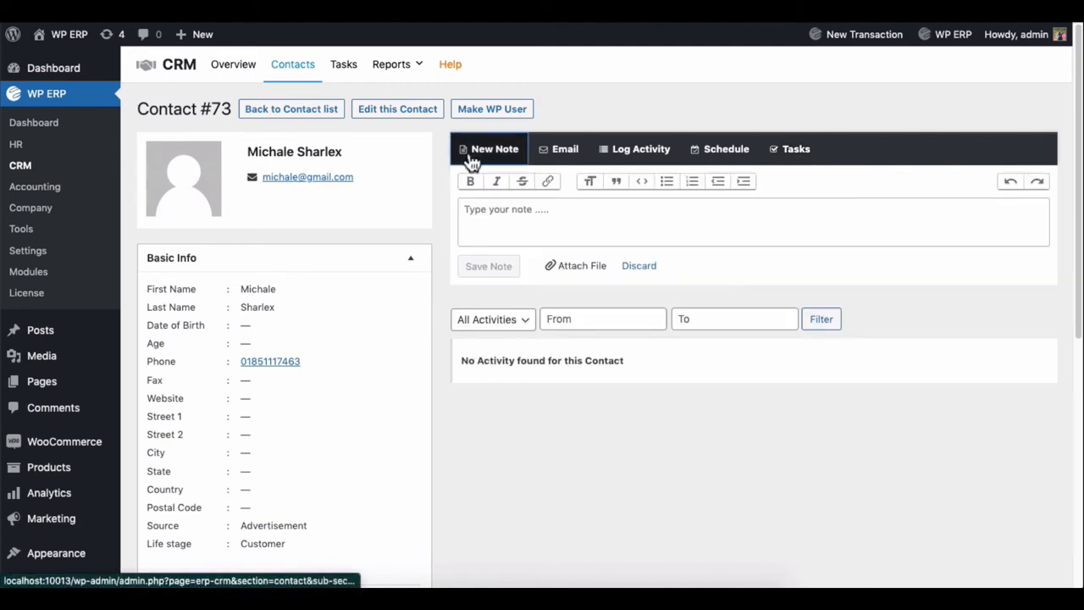
Return to the contacts list, then dismiss the Import Users As Contacts dialog without importing
click(292, 109)
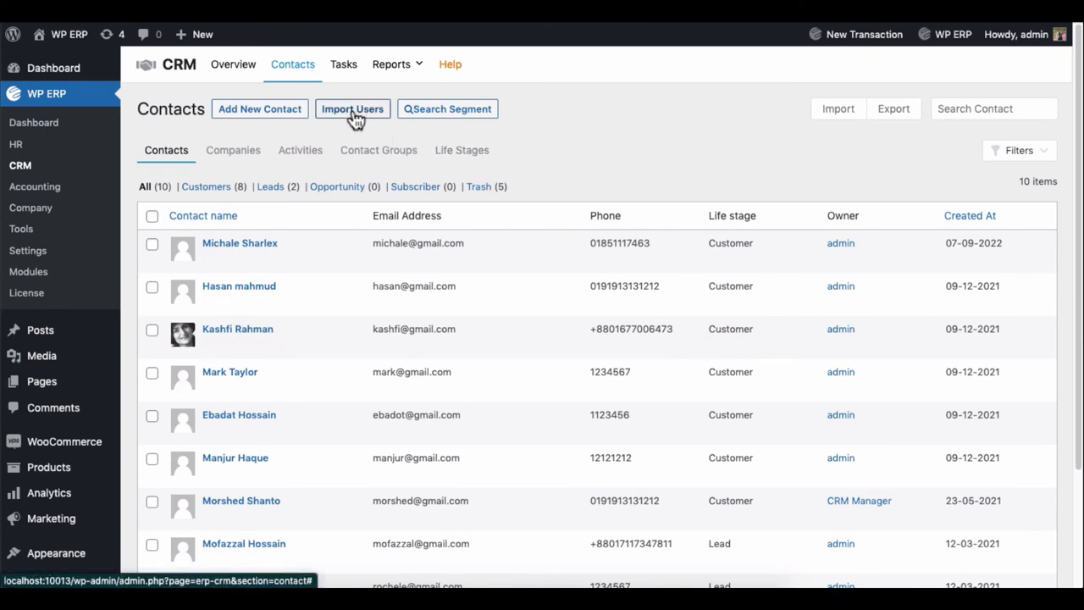
click(353, 108)
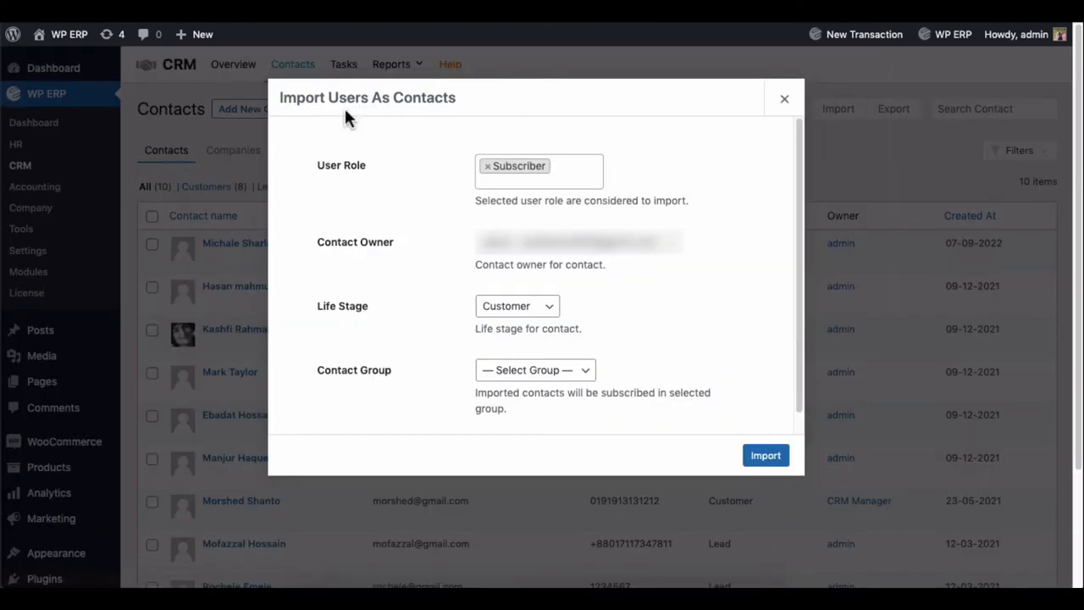
mouse_move(574, 388)
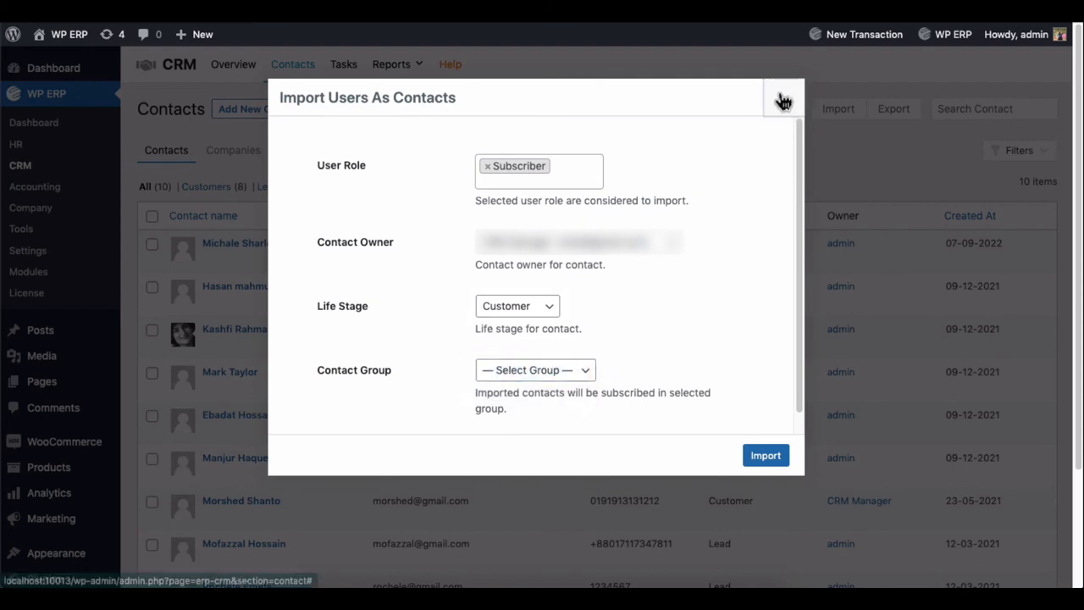
click(779, 96)
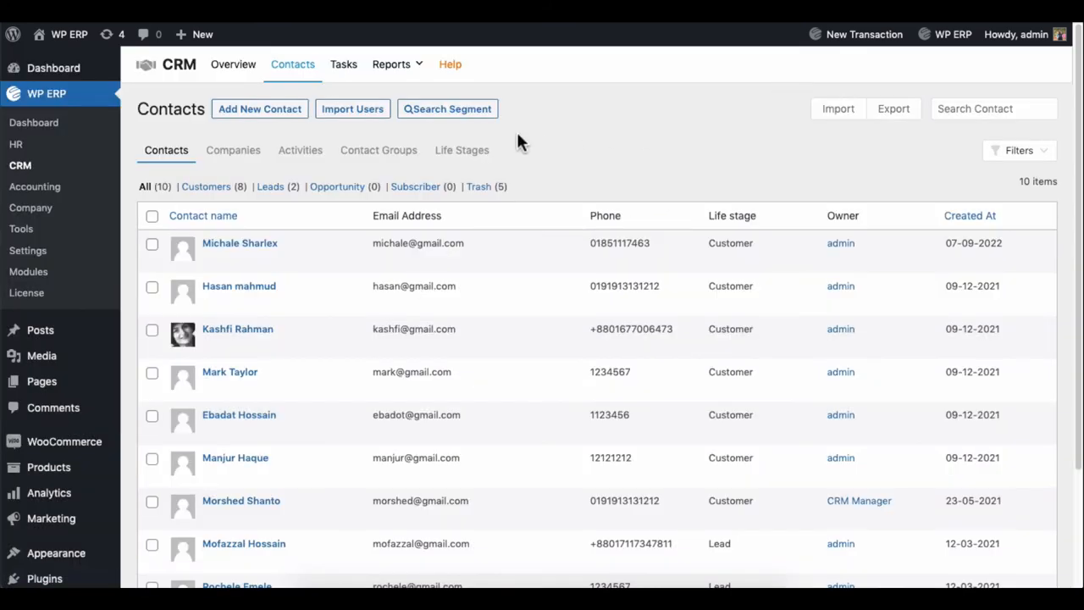
mouse_move(447, 108)
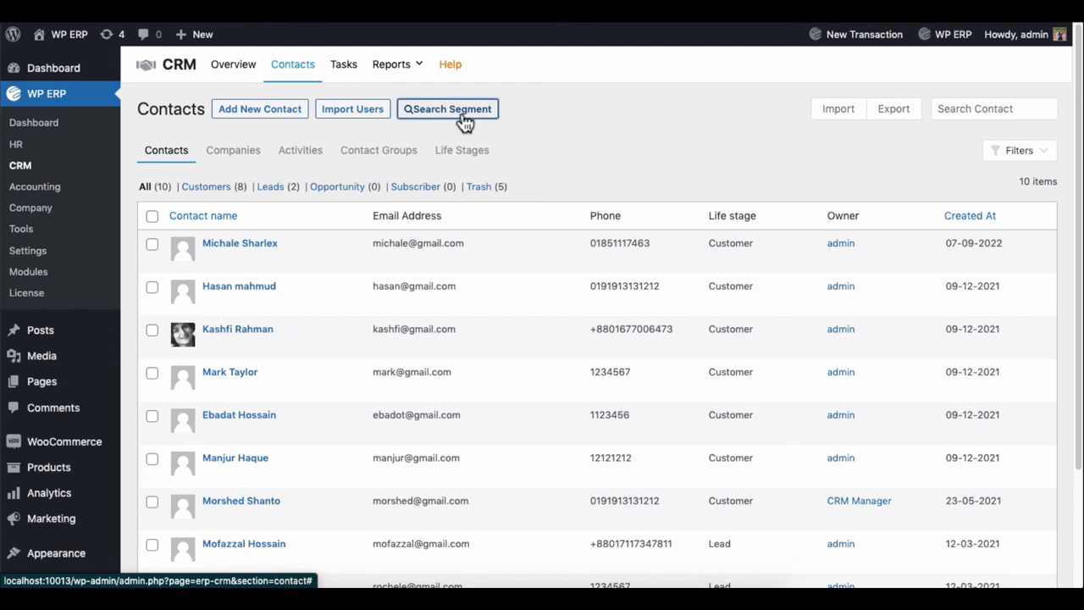
click(447, 108)
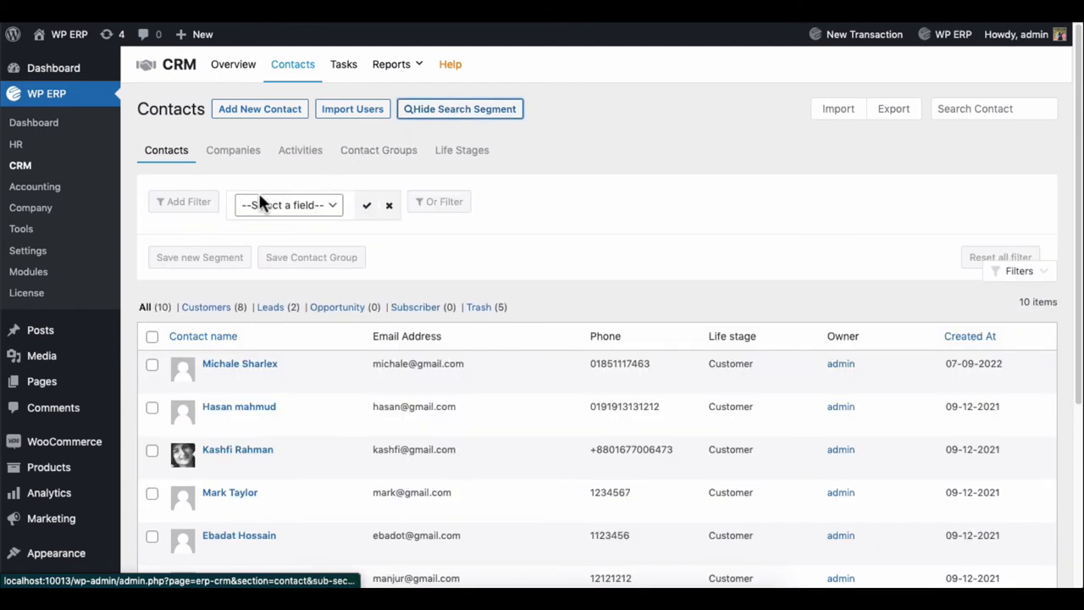
click(288, 204)
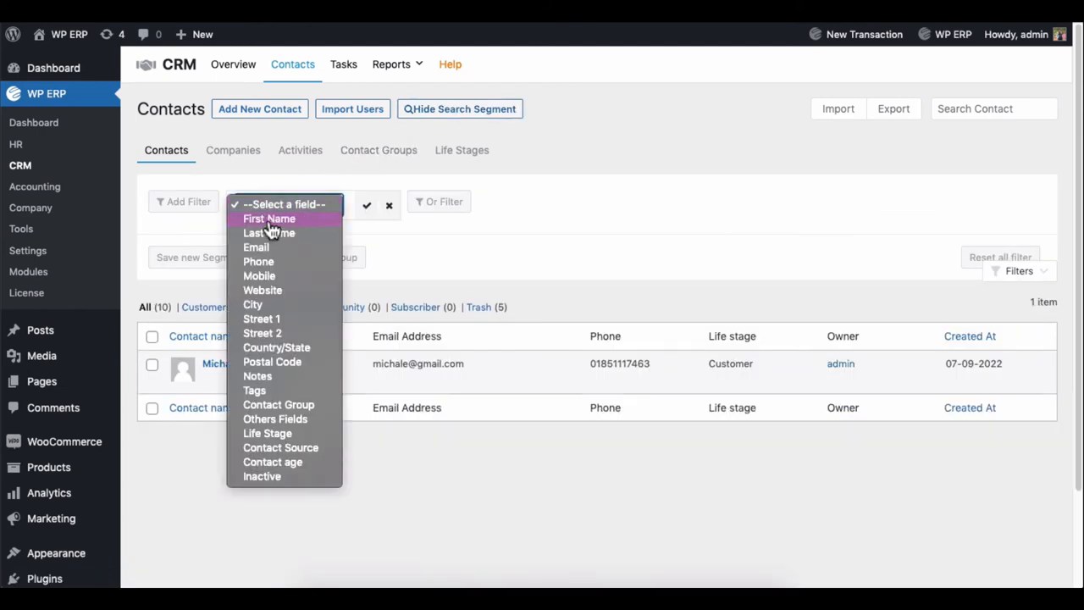
mouse_move(259, 274)
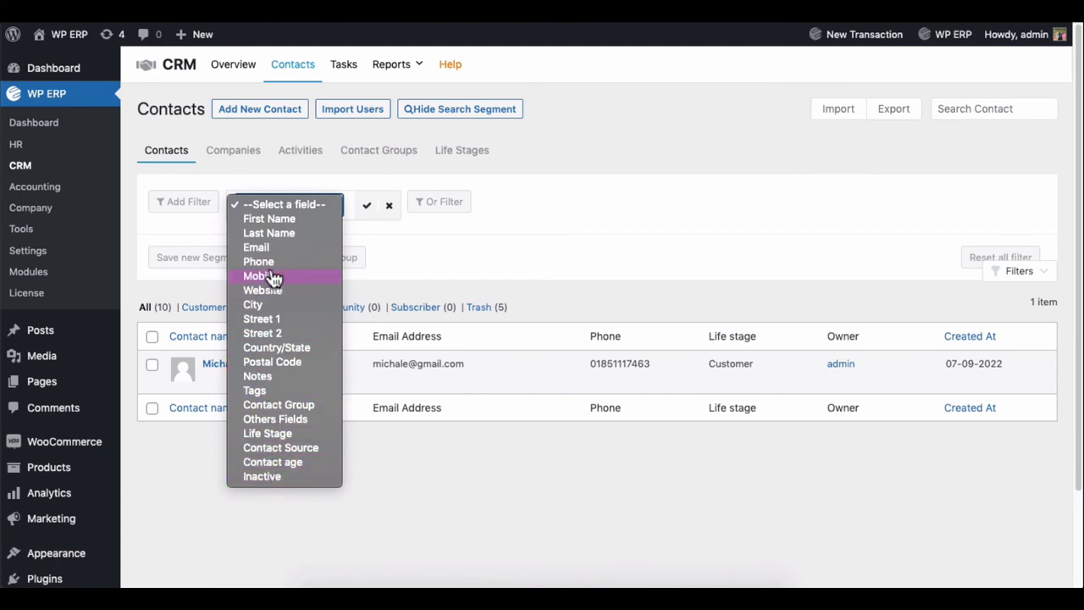
click(257, 261)
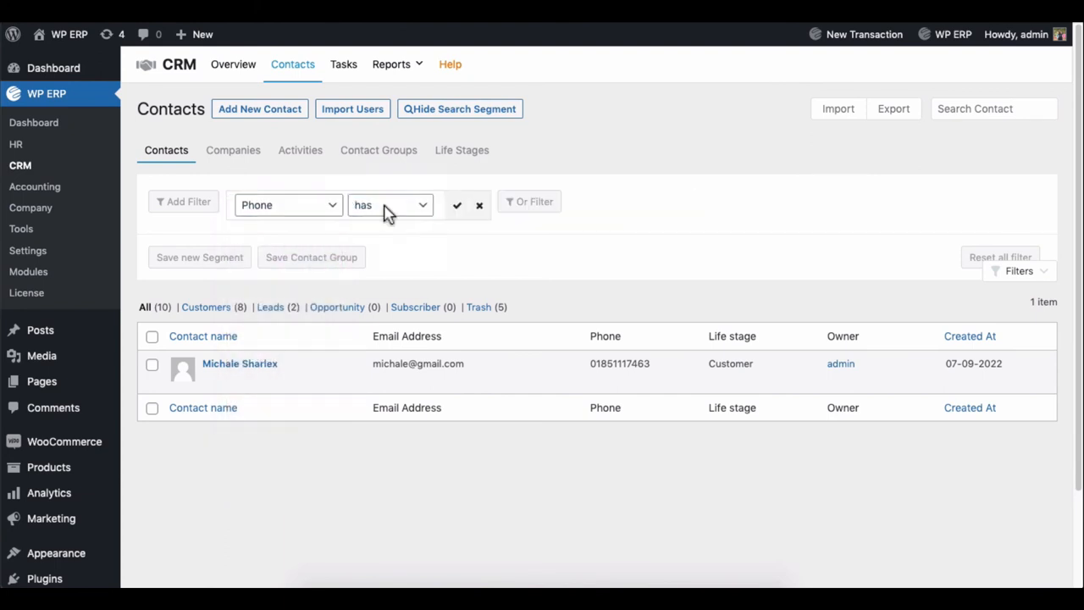
click(390, 203)
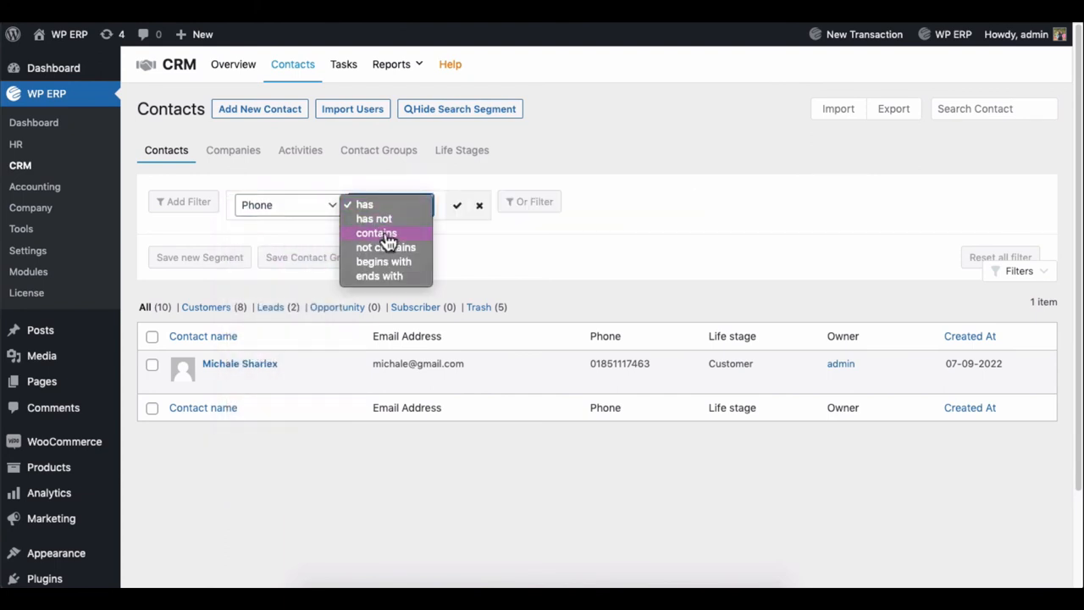
click(376, 234)
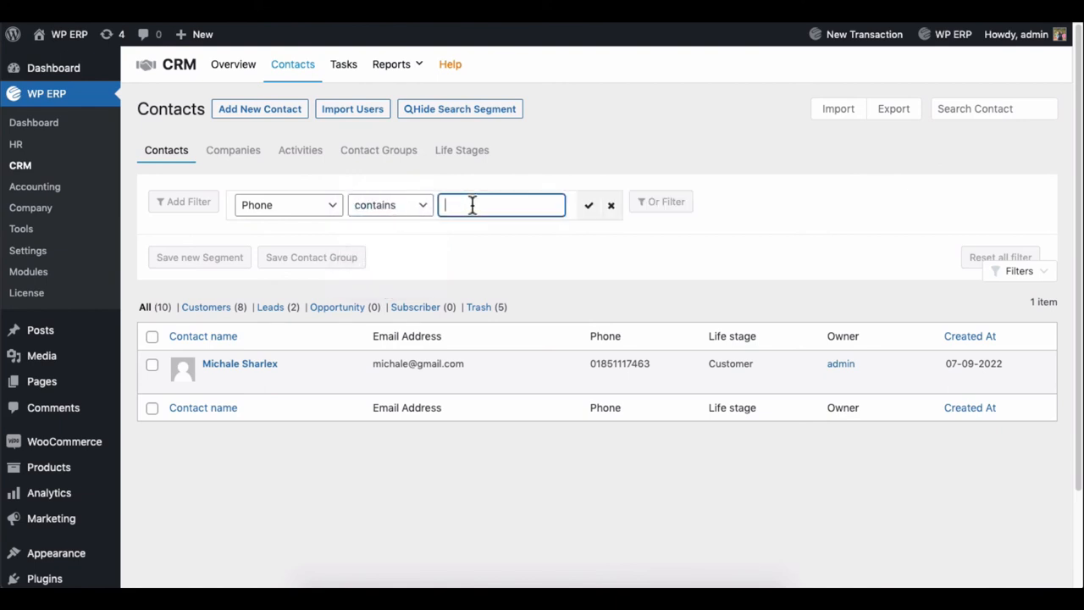
text(018)
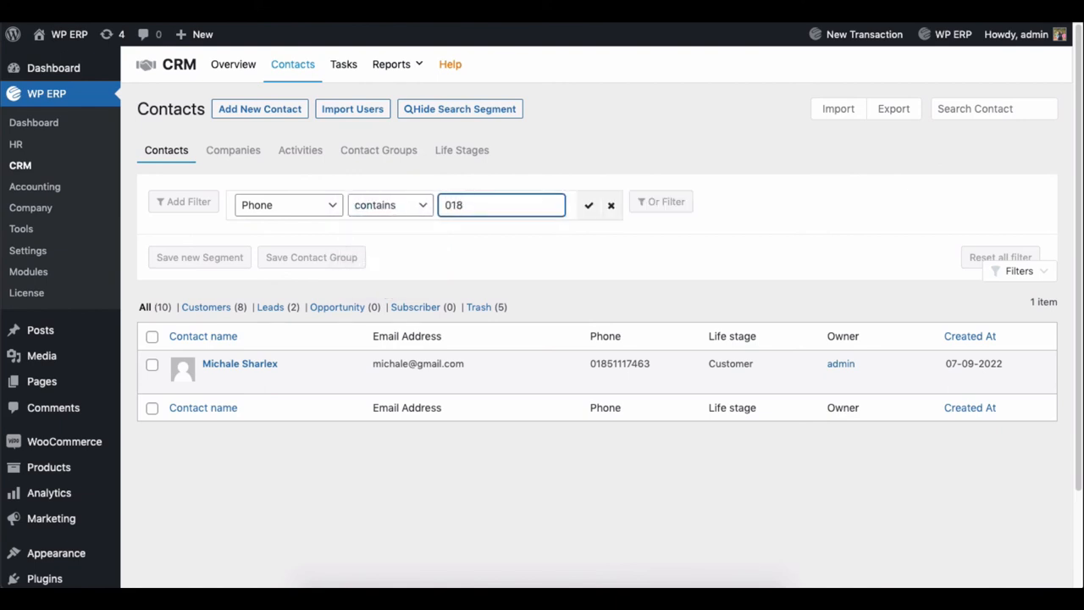
click(590, 205)
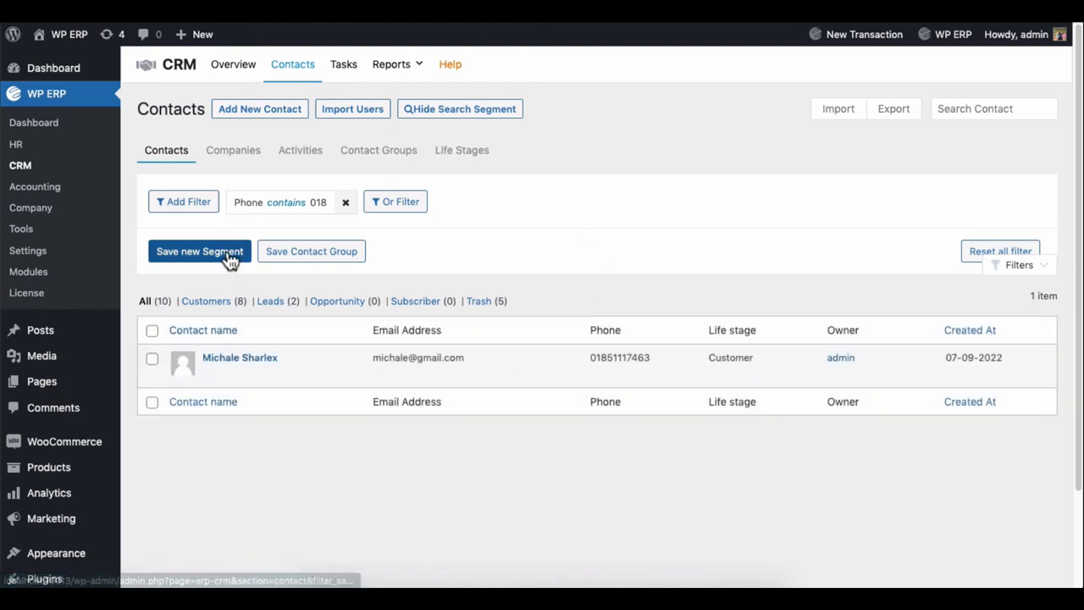
Save the current filter as a segment named Number Segment
click(200, 251)
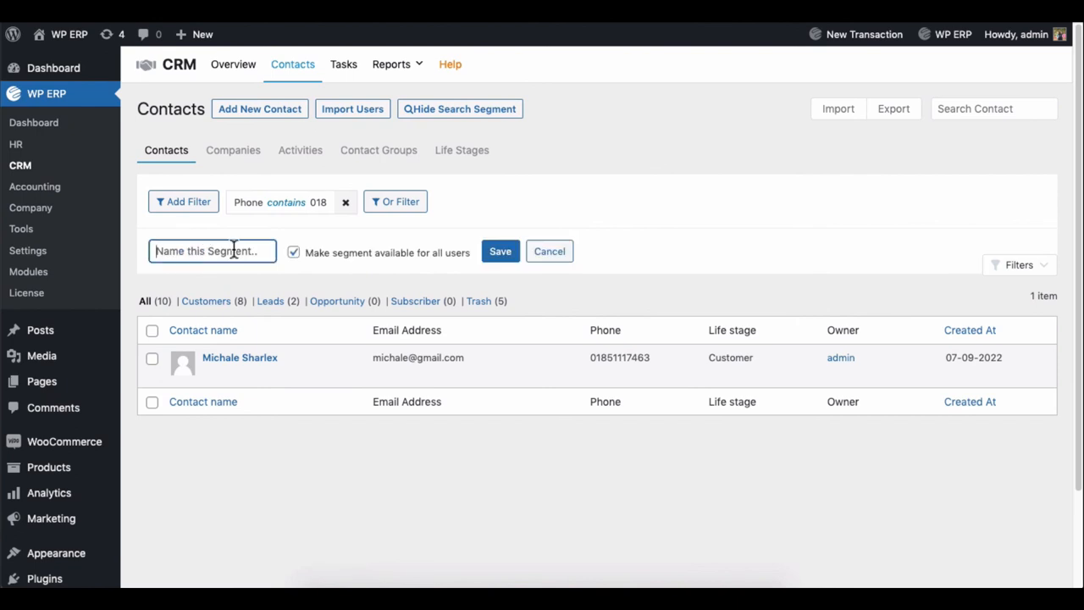
text(Number Segment)
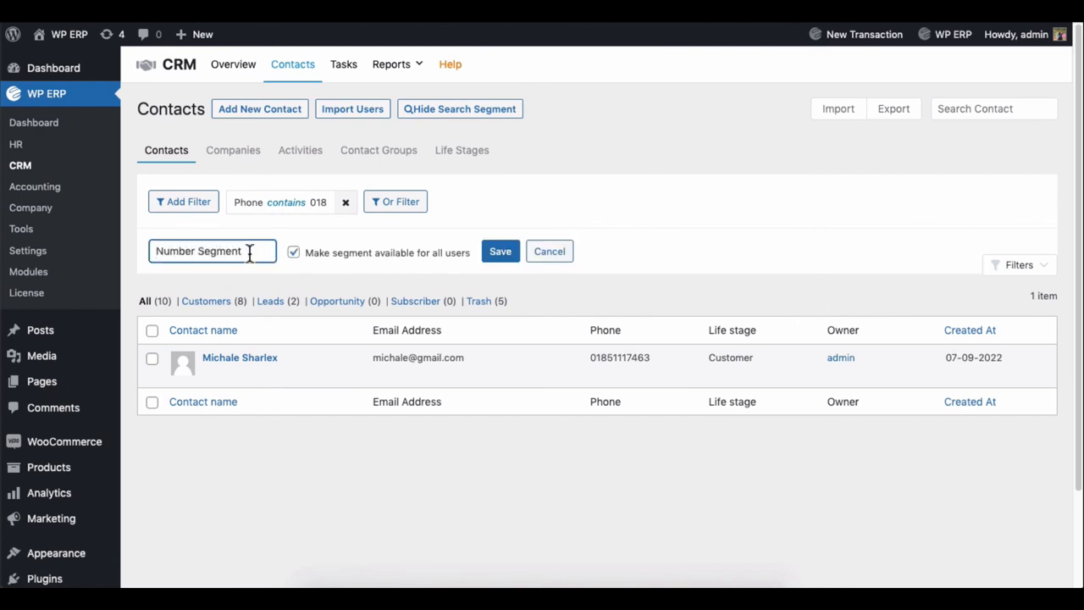
click(549, 251)
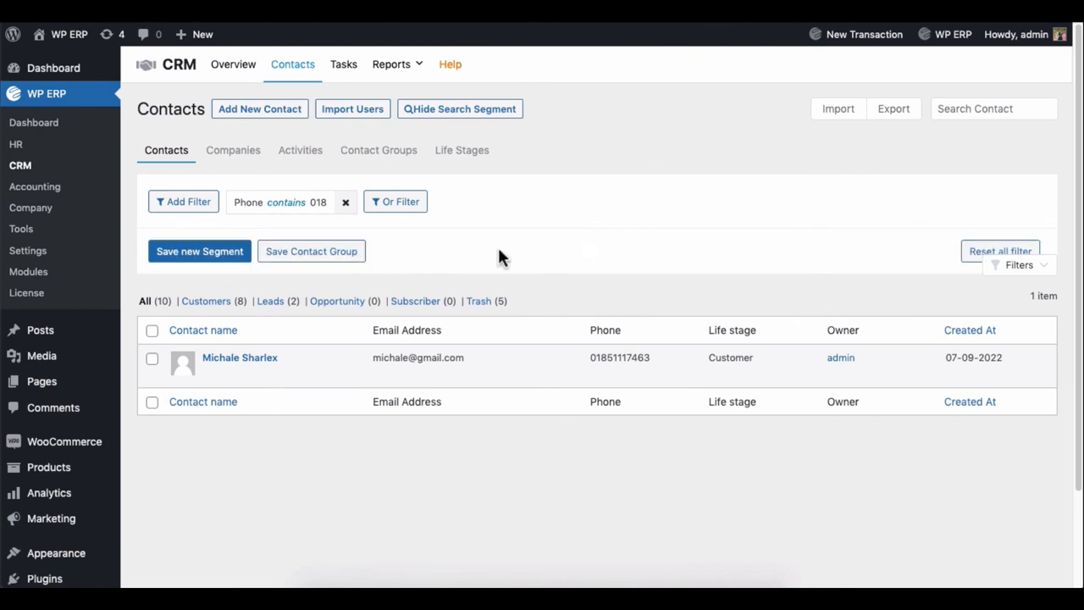
Reset all filters and hide the filter builder, restoring all ten contacts
click(183, 201)
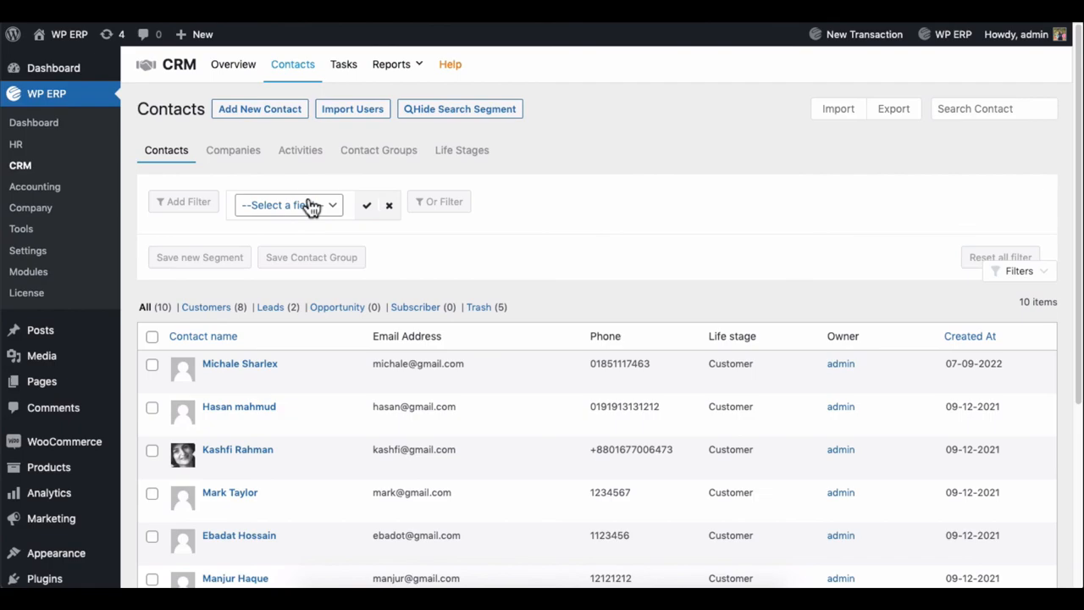
click(459, 108)
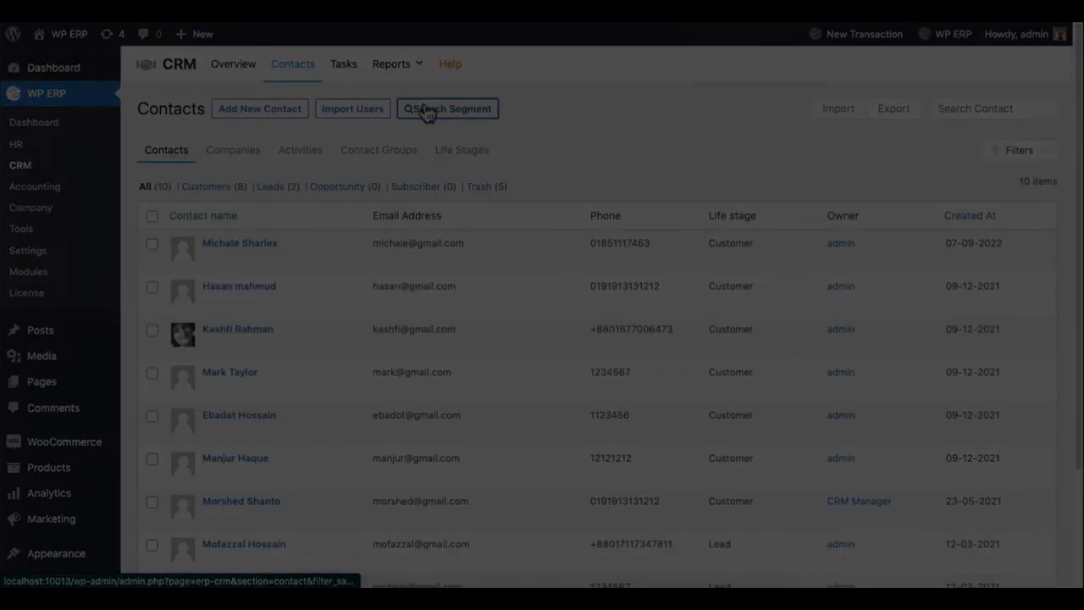